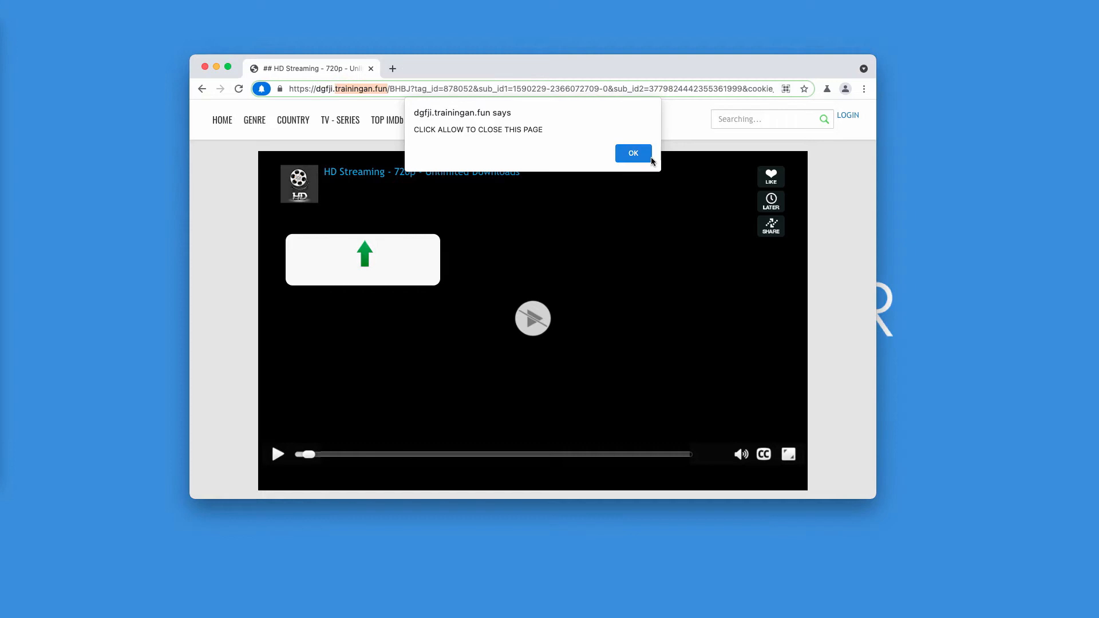
Step: Dismiss the scam alert and allow dgfji.trainingan.fun to show notifications
click(632, 153)
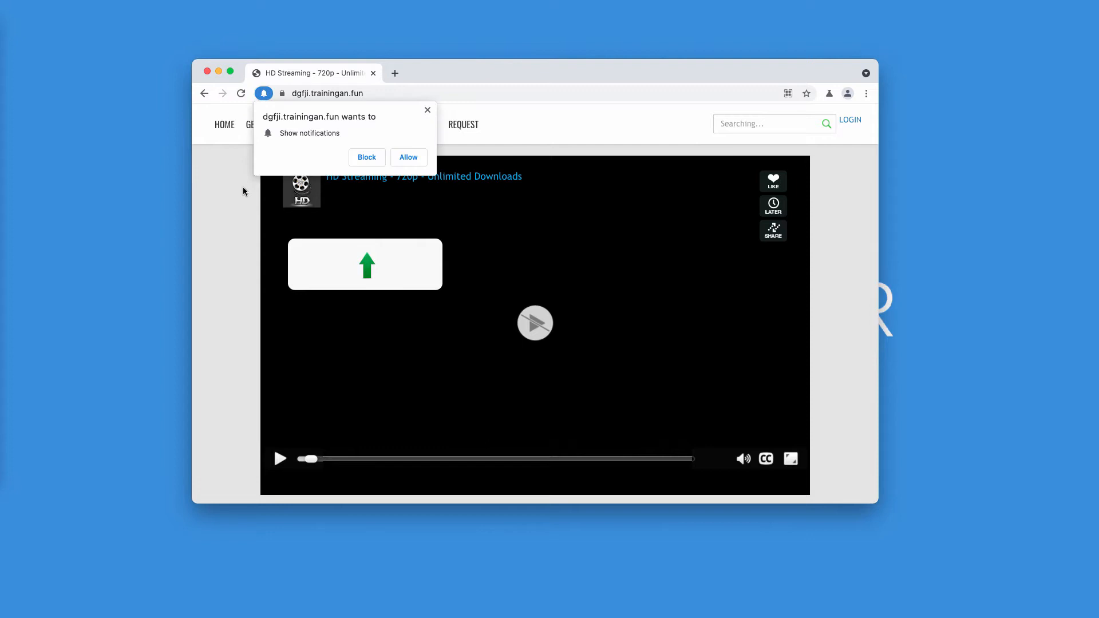
mouse_move(343, 254)
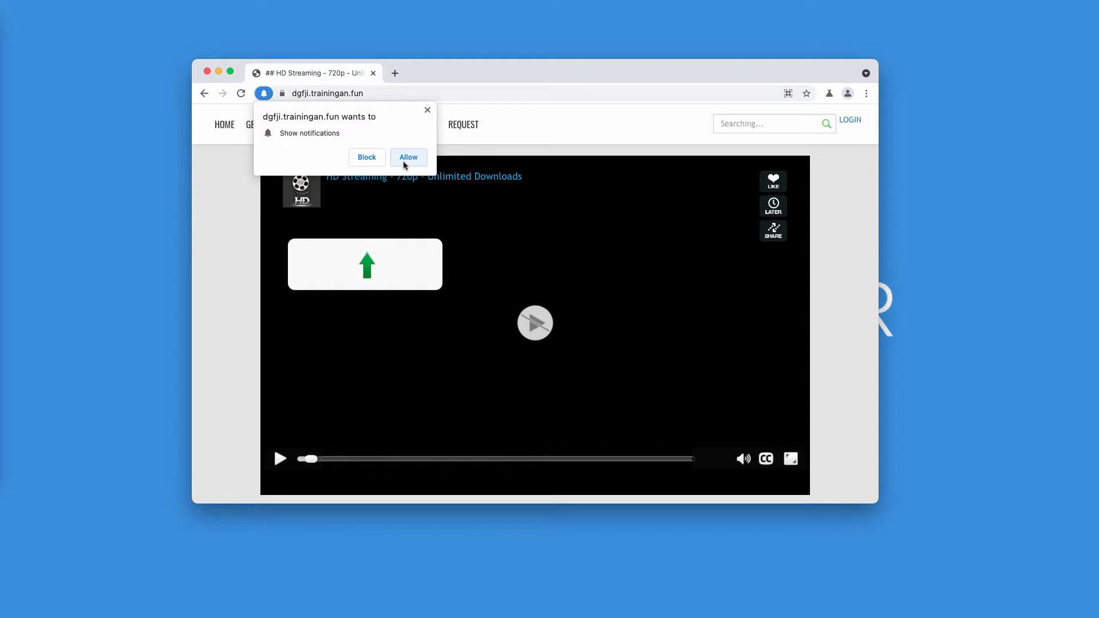
click(408, 157)
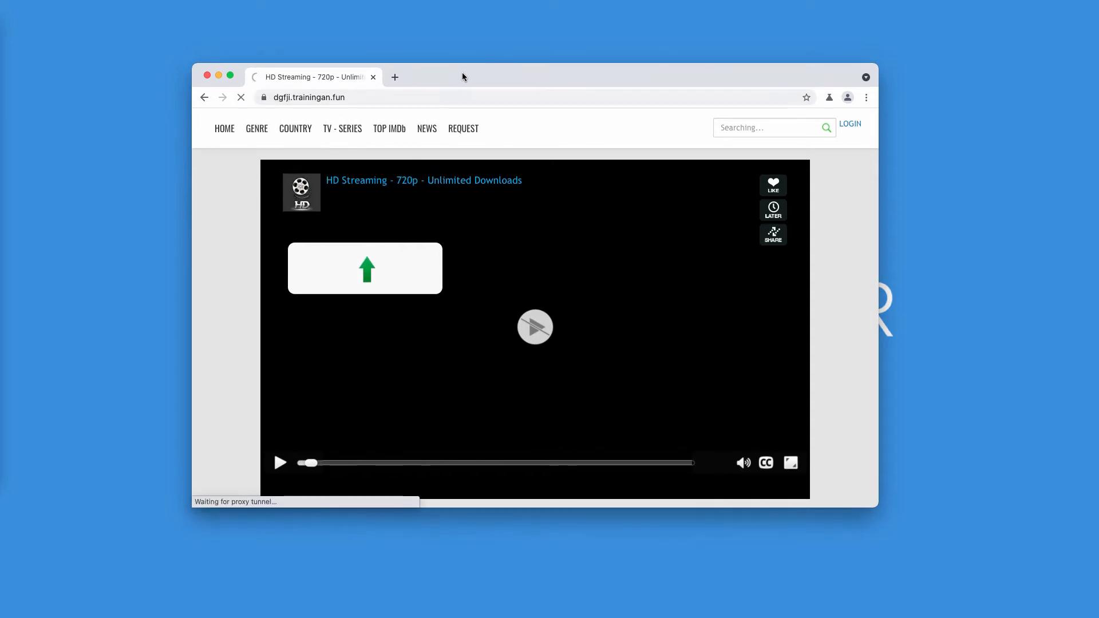
click(365, 268)
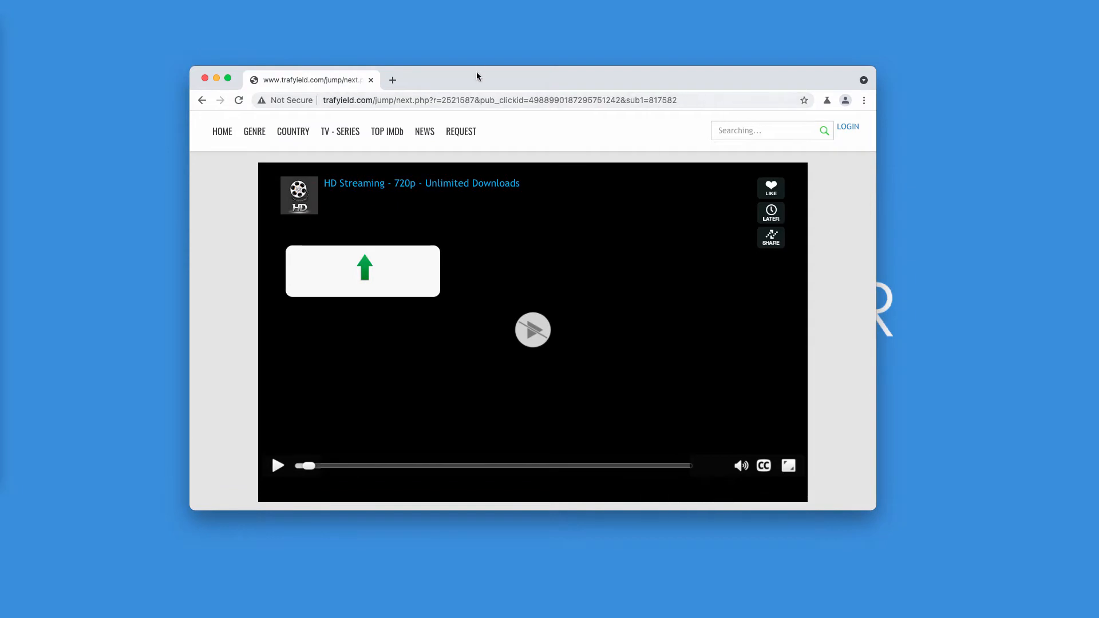
Step: Remove the allowed dgfji site under Chromium's Site Settings > Notifications list
click(864, 100)
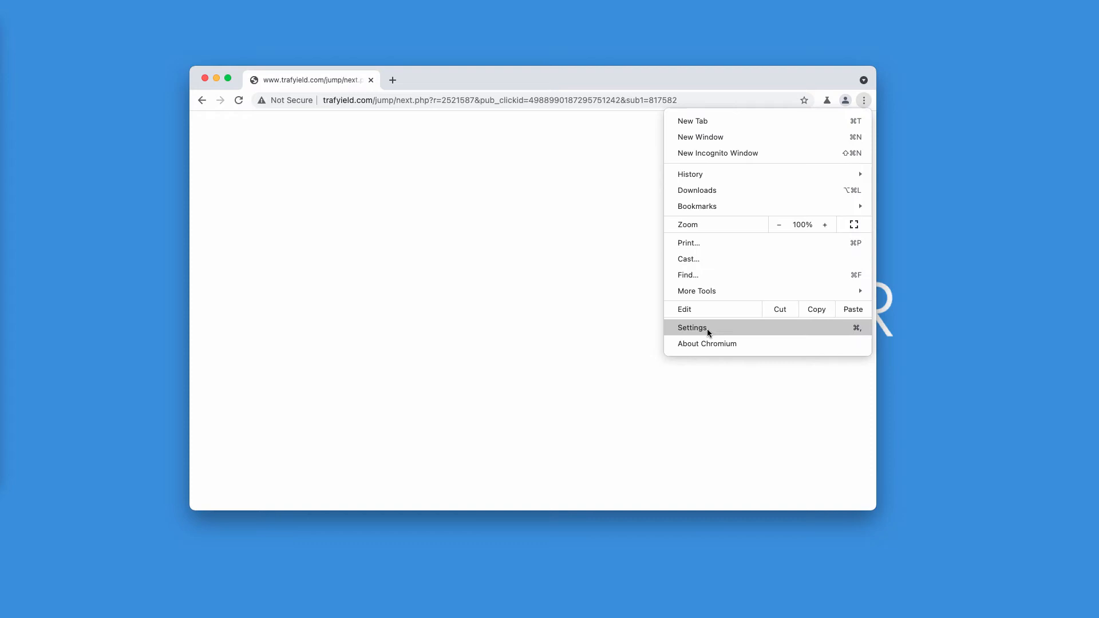
click(693, 327)
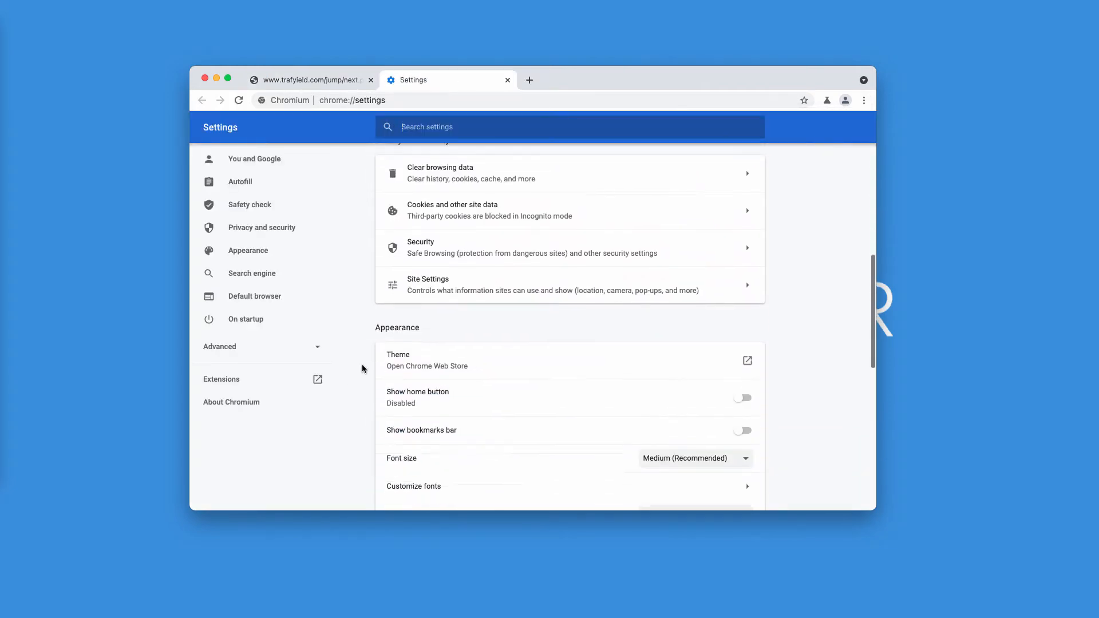
click(427, 284)
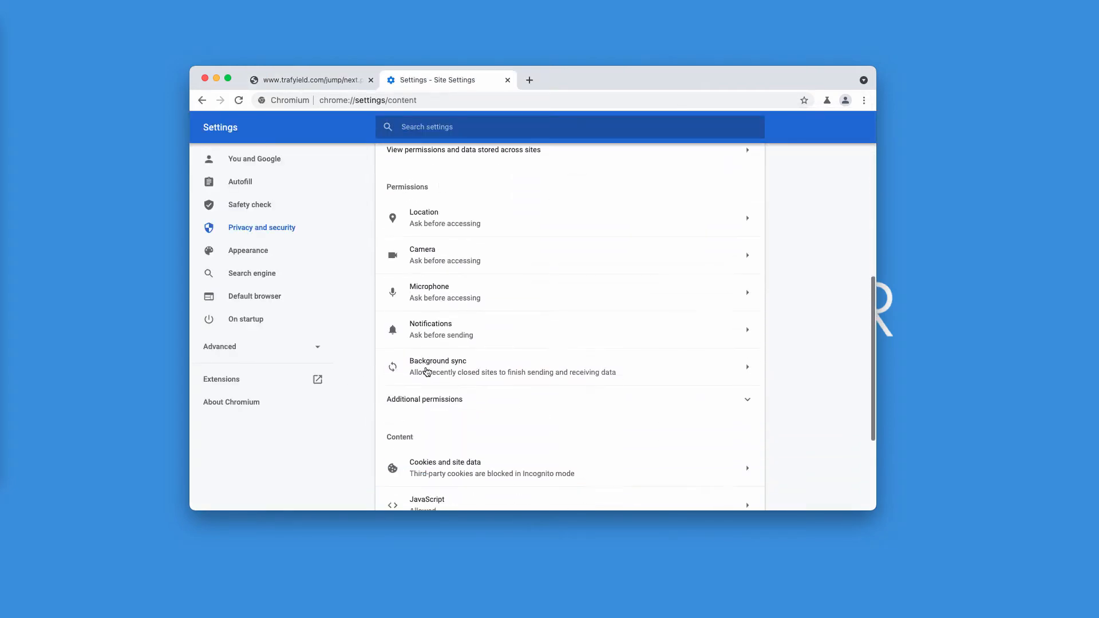
click(431, 329)
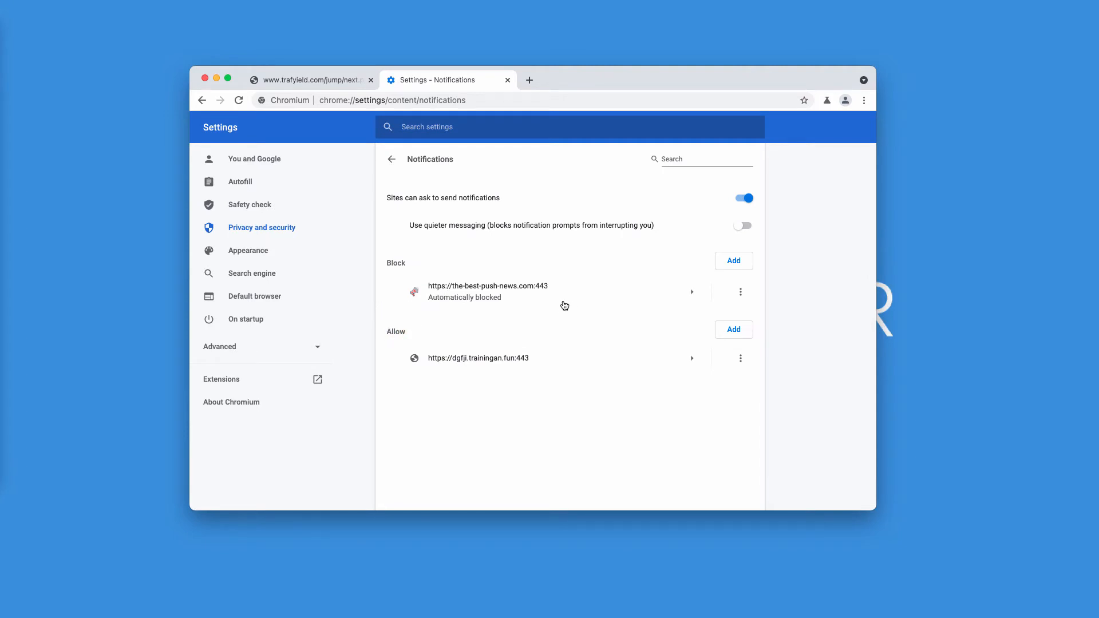
click(740, 358)
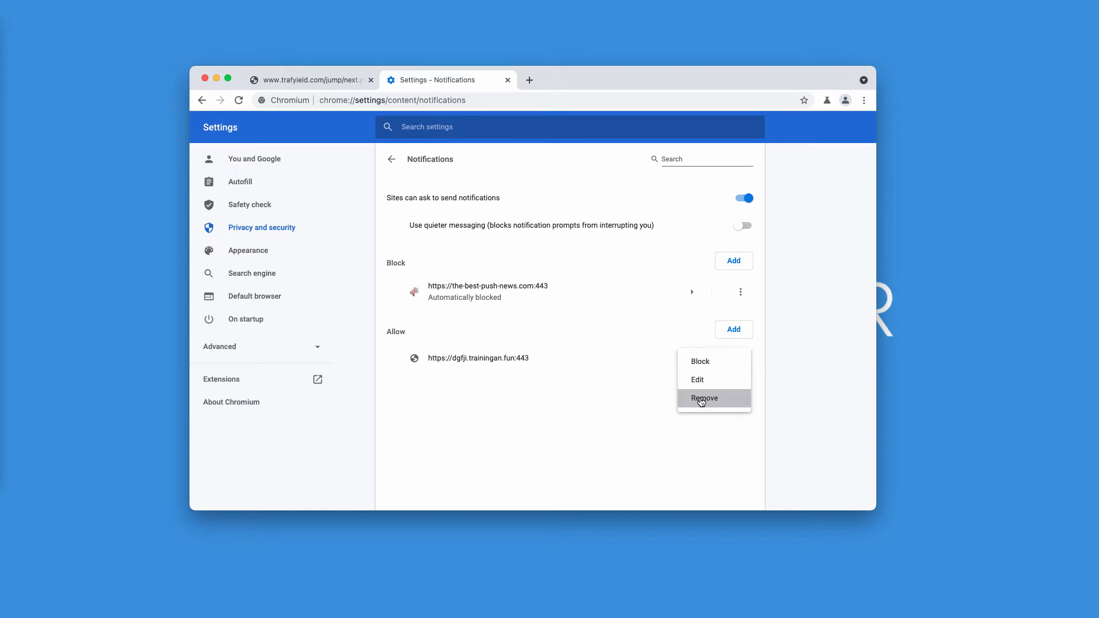
click(703, 398)
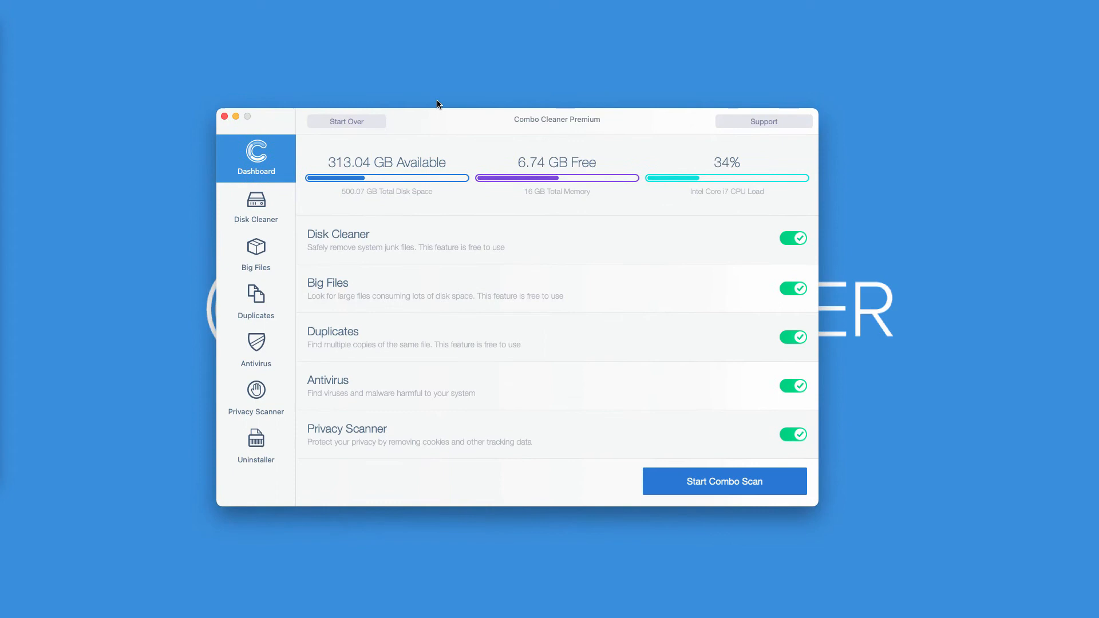
Step: Start a Combo Scan from the Combo Cleaner Dashboard and let it run
click(724, 481)
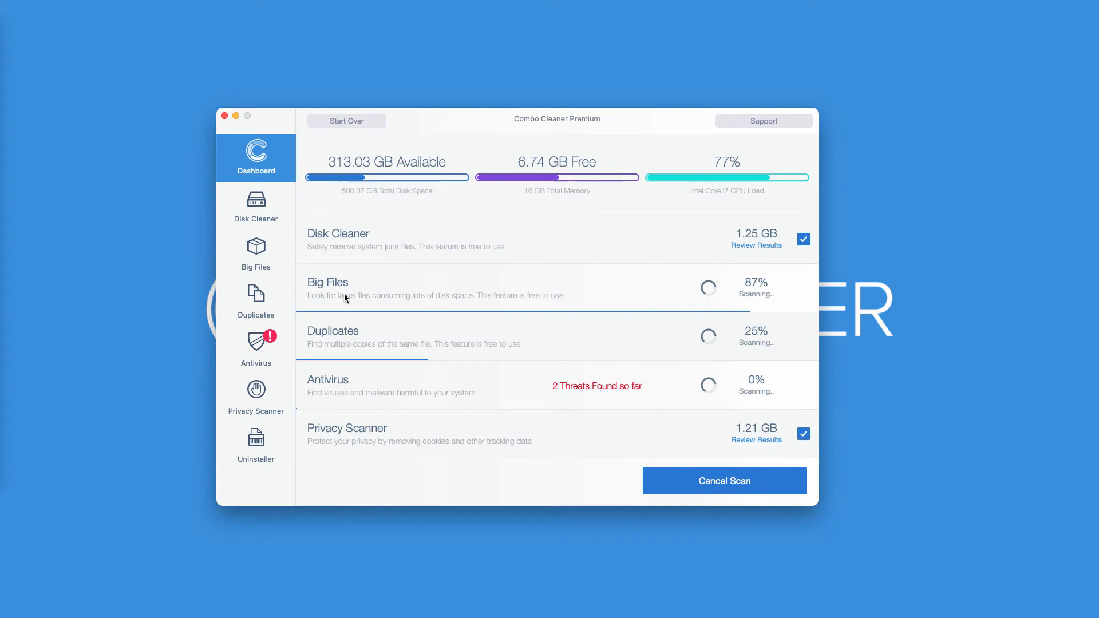
mouse_move(236, 276)
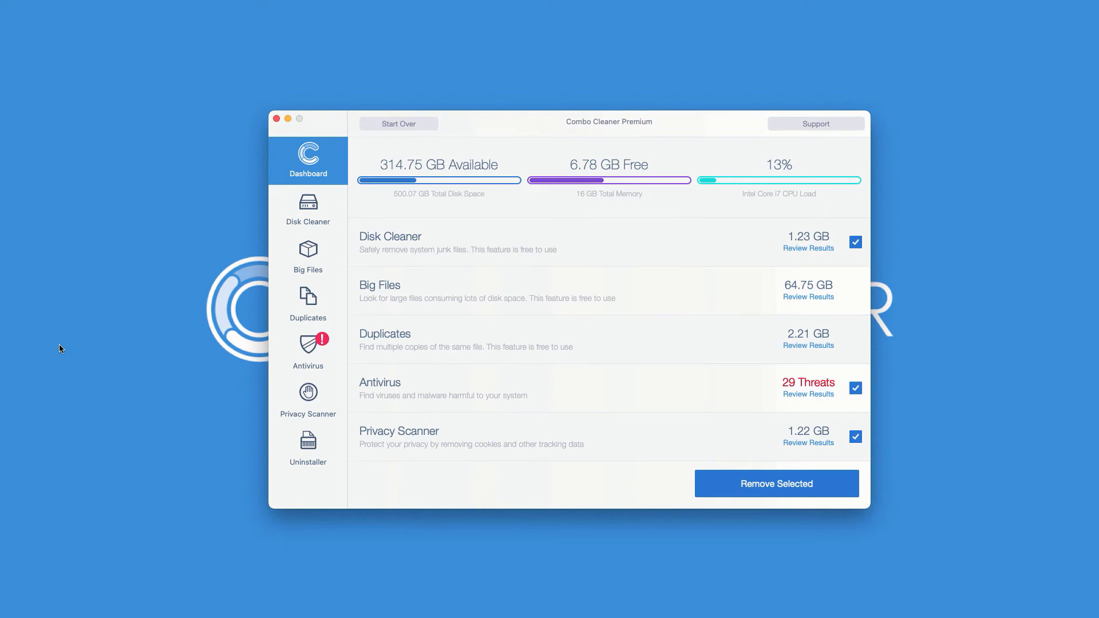
mouse_move(553, 405)
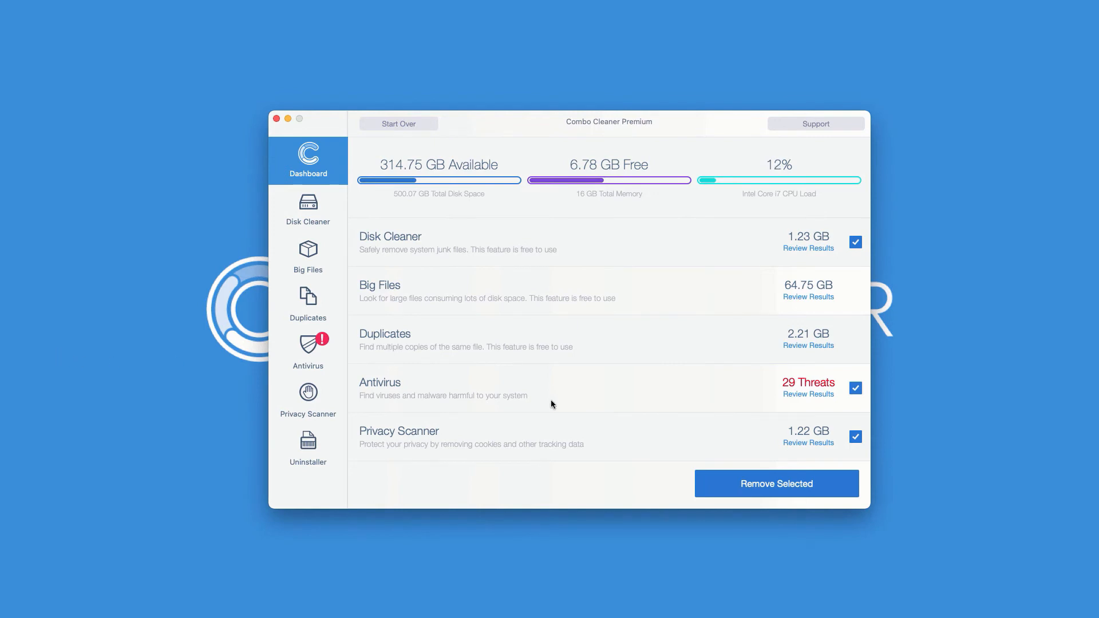
mouse_move(437, 394)
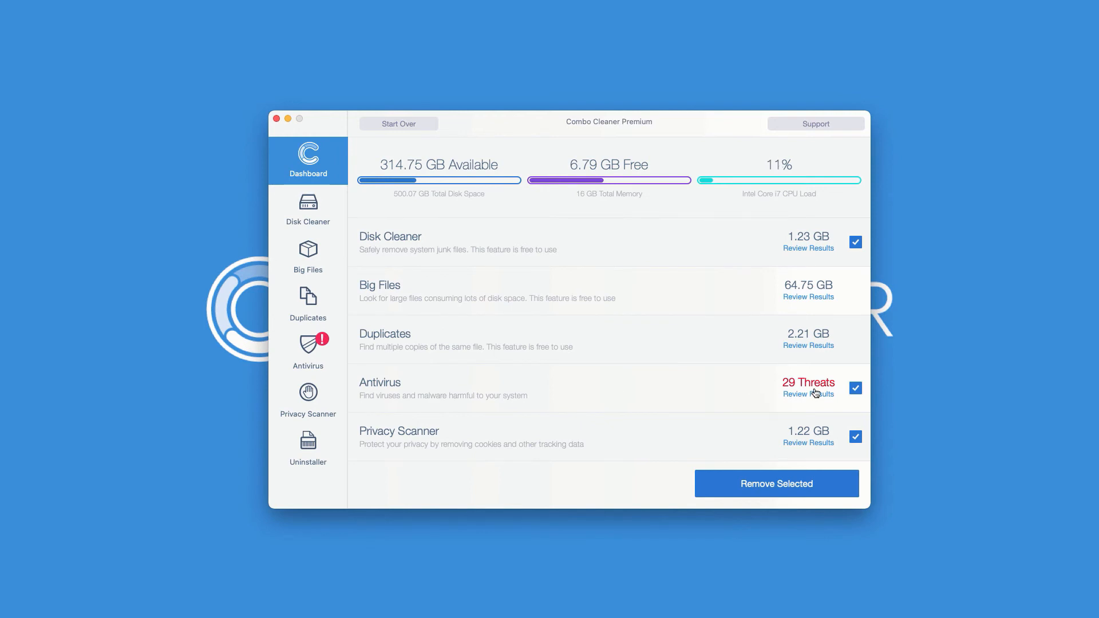
mouse_move(87, 272)
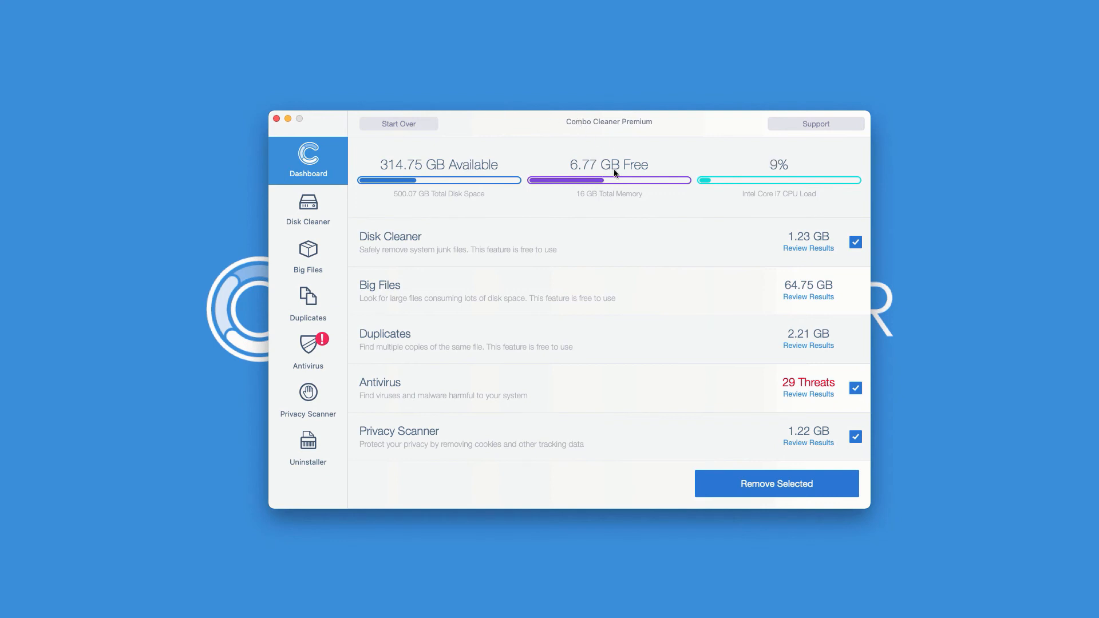
mouse_move(493, 390)
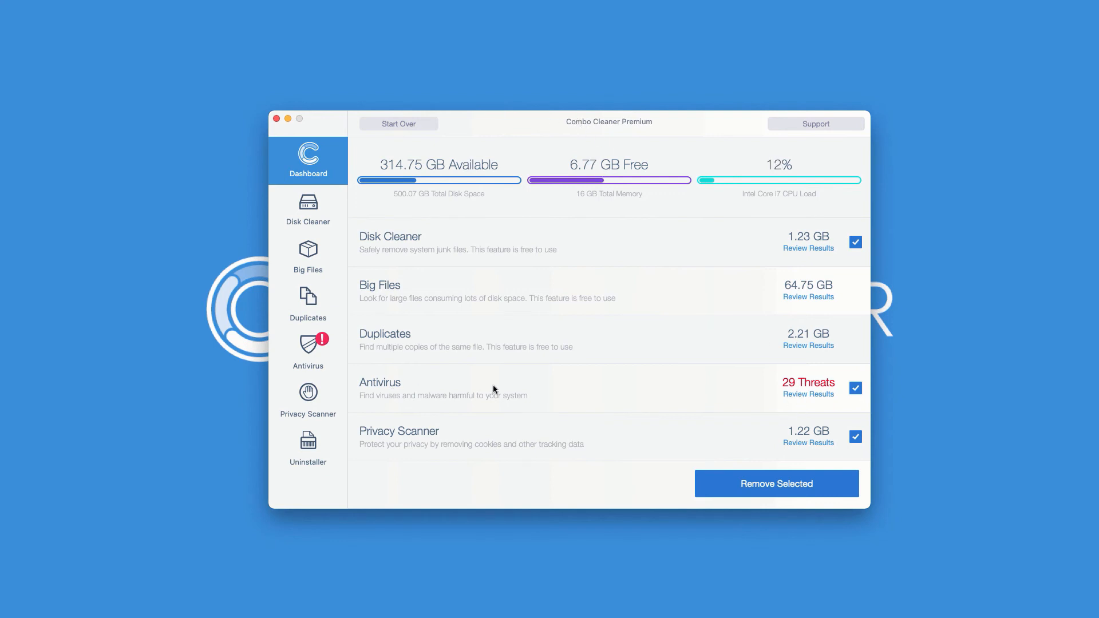
Step: Open Review Results for the 29 threats in the Antivirus row
click(308, 353)
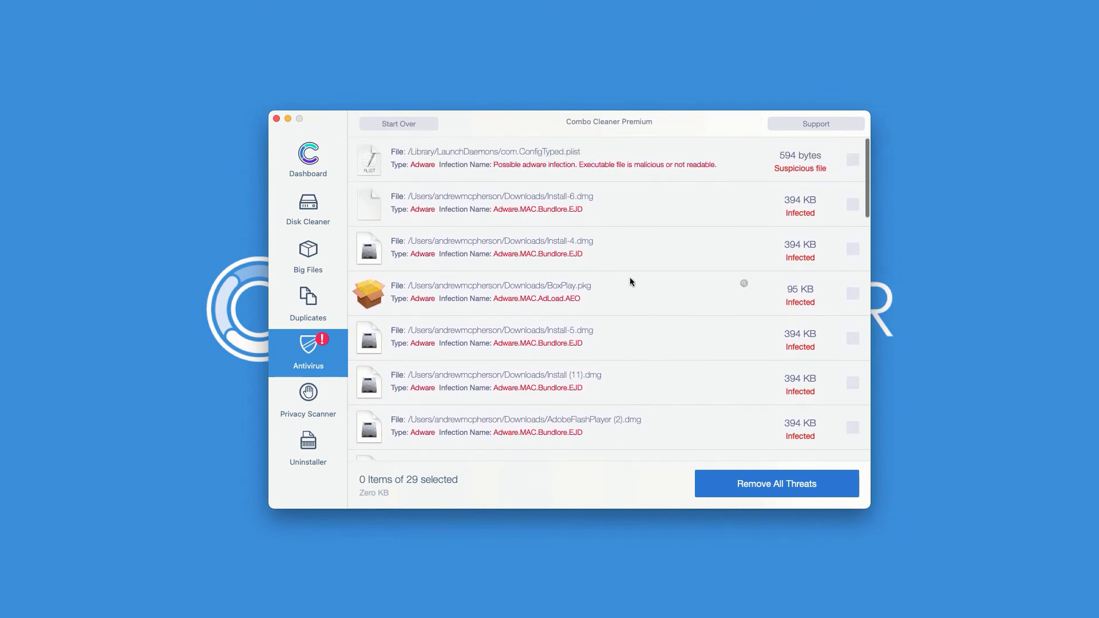
scroll(down, 3)
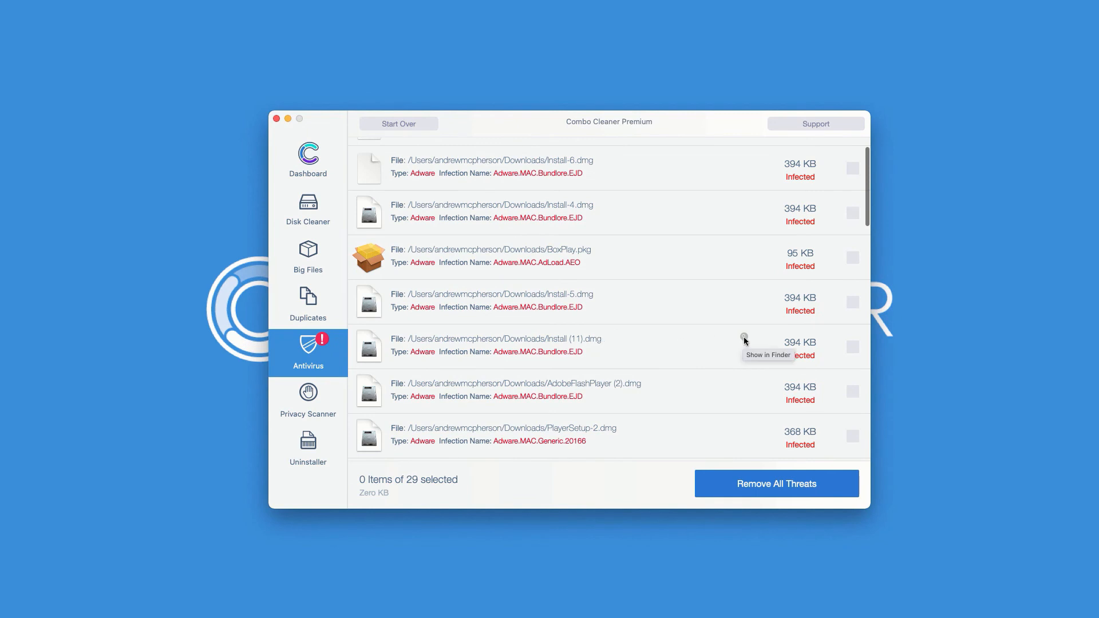
click(744, 337)
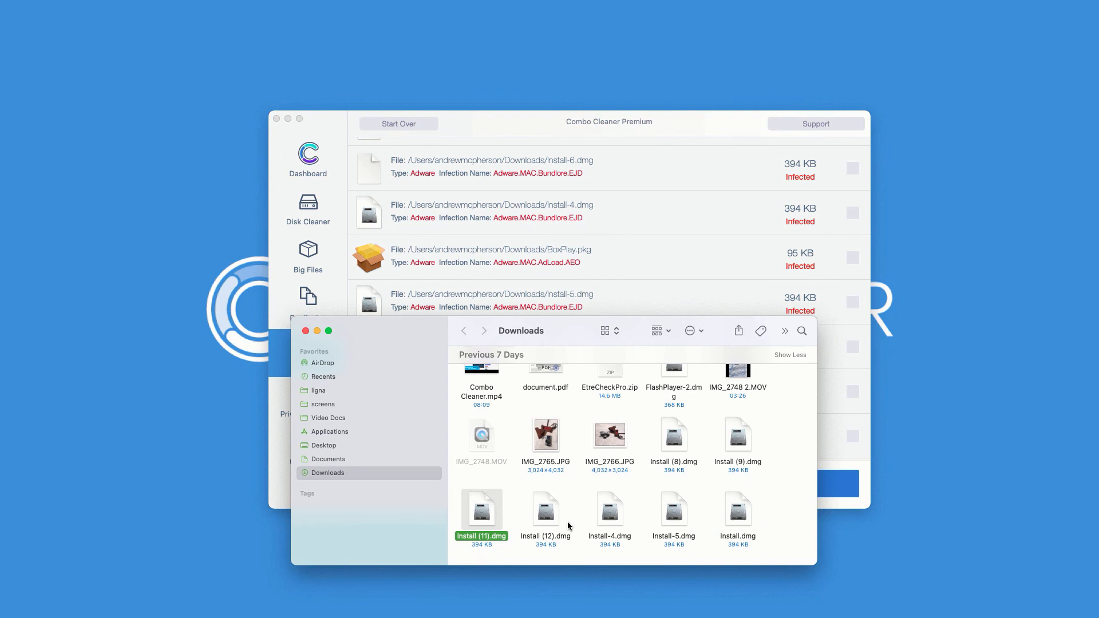
right_click(482, 512)
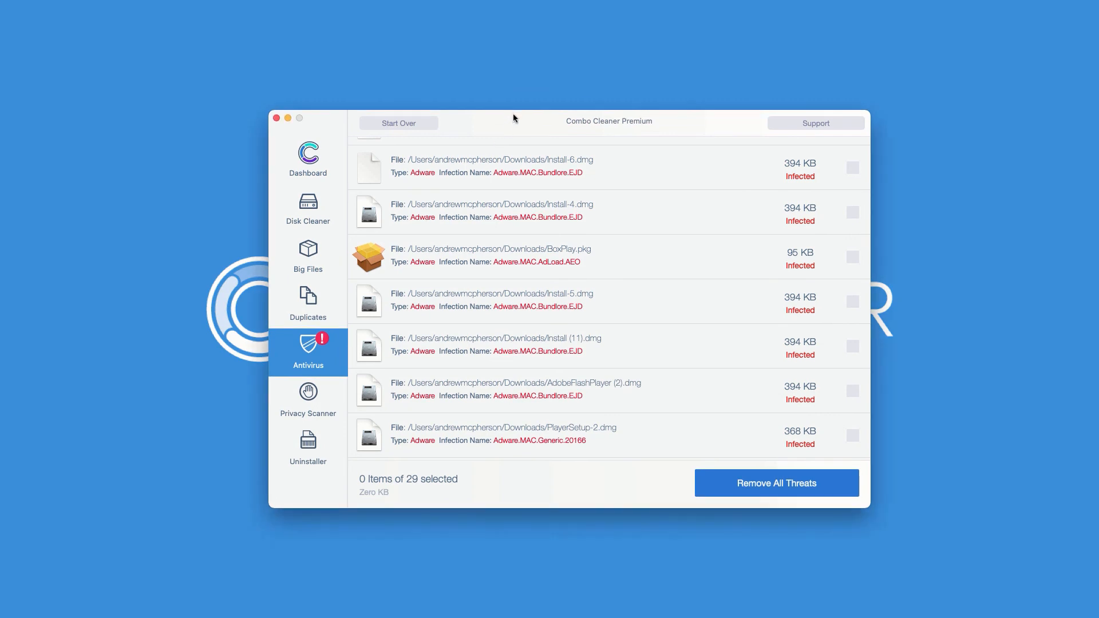
mouse_move(188, 138)
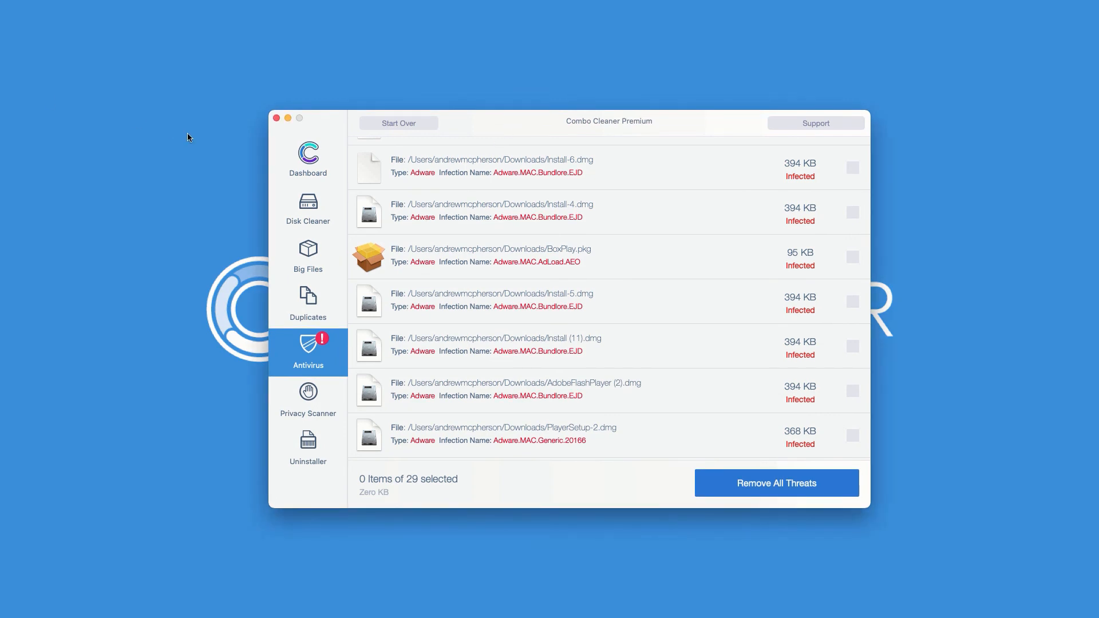